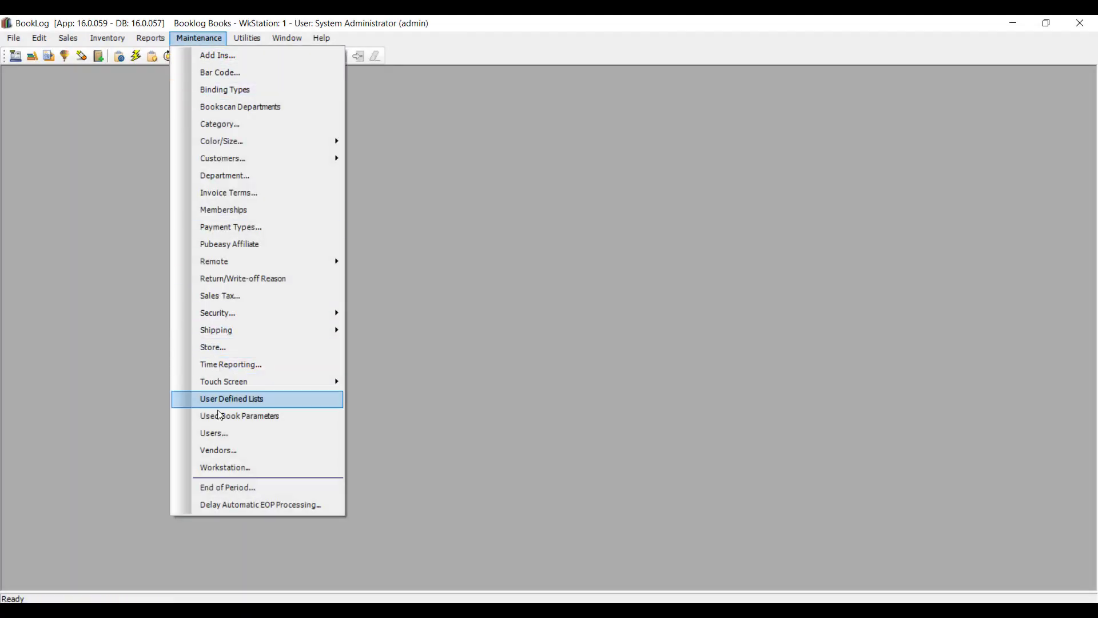
Find the Ingram vendor via search 'ing' and keep its EO format as Big BISAC
click(217, 450)
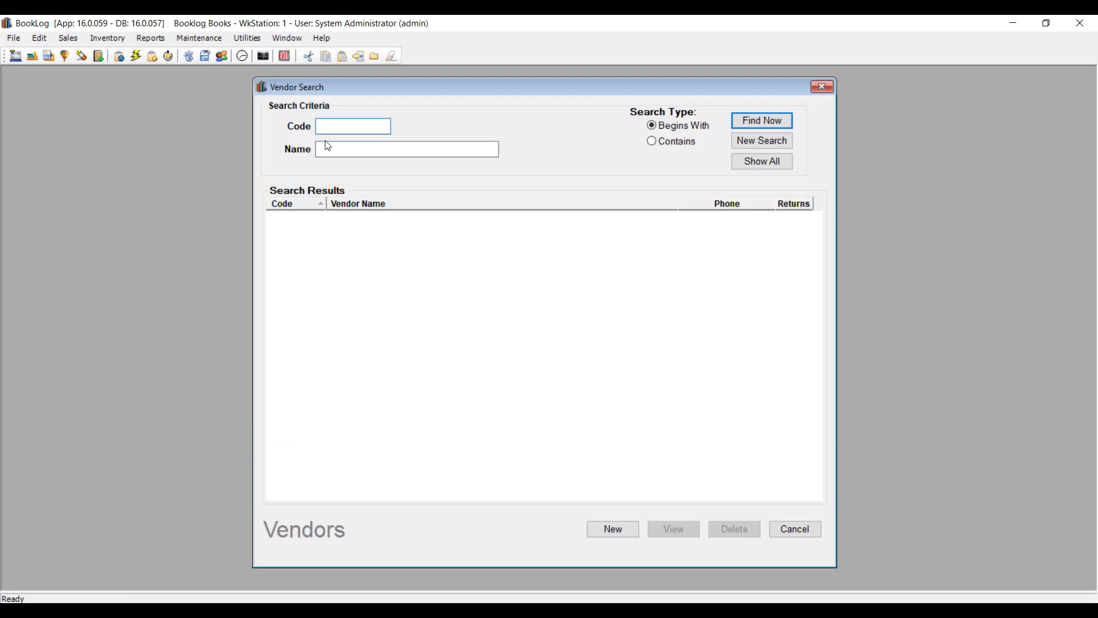
text(ing)
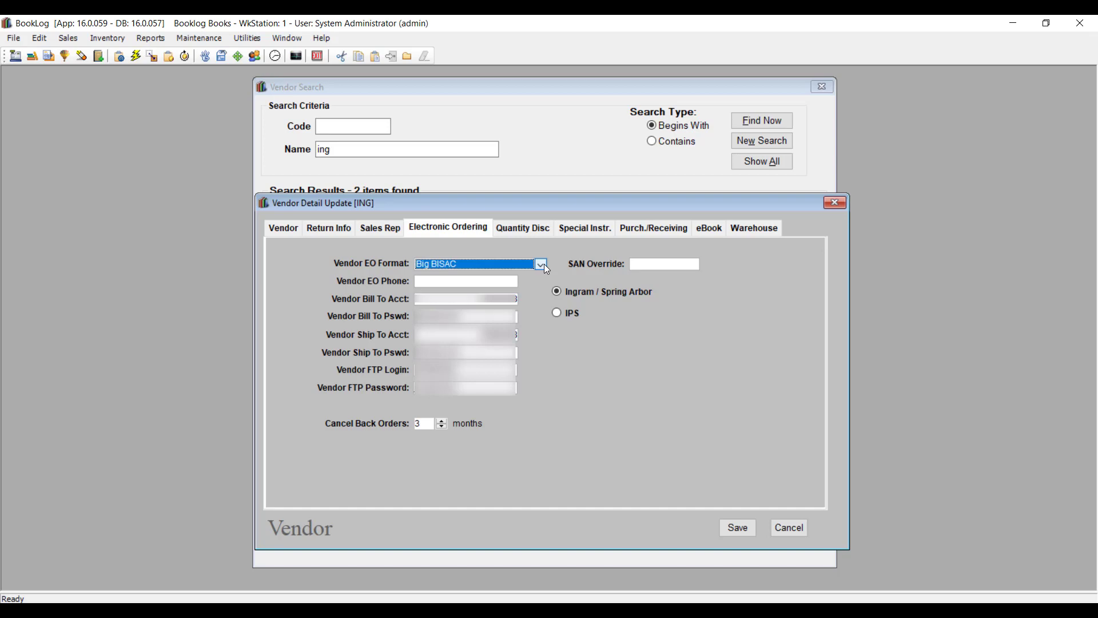
click(540, 264)
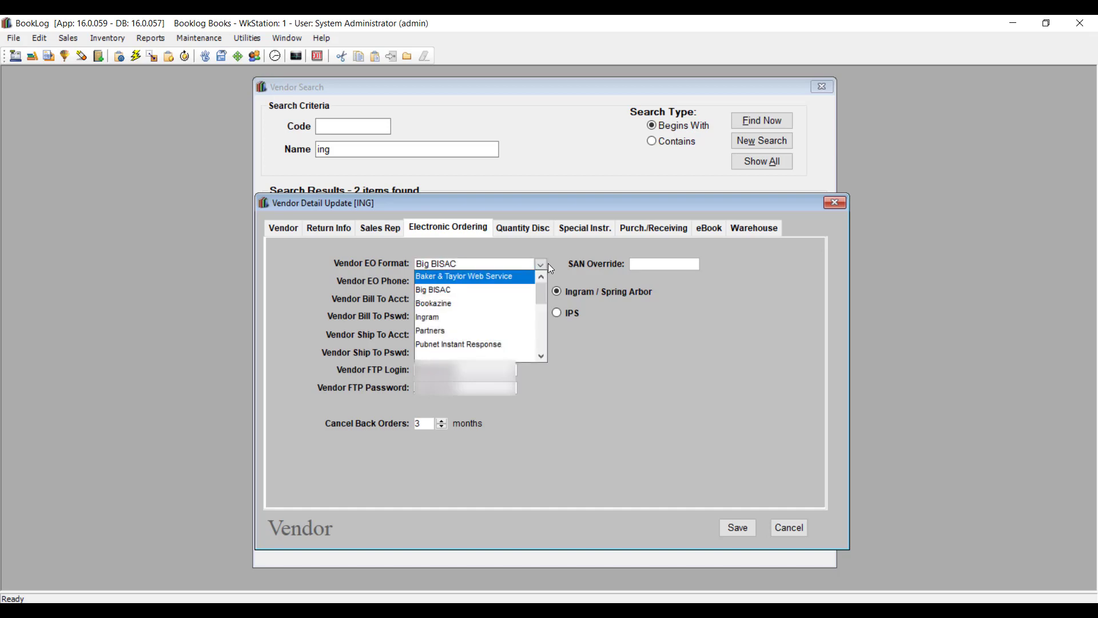
click(540, 264)
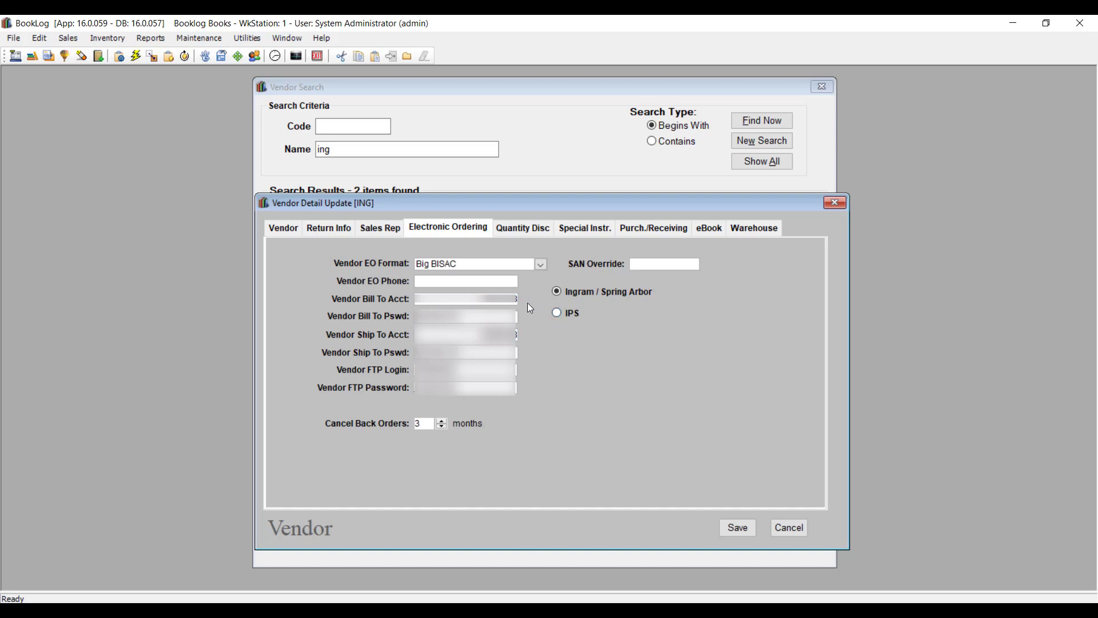
mouse_move(523, 378)
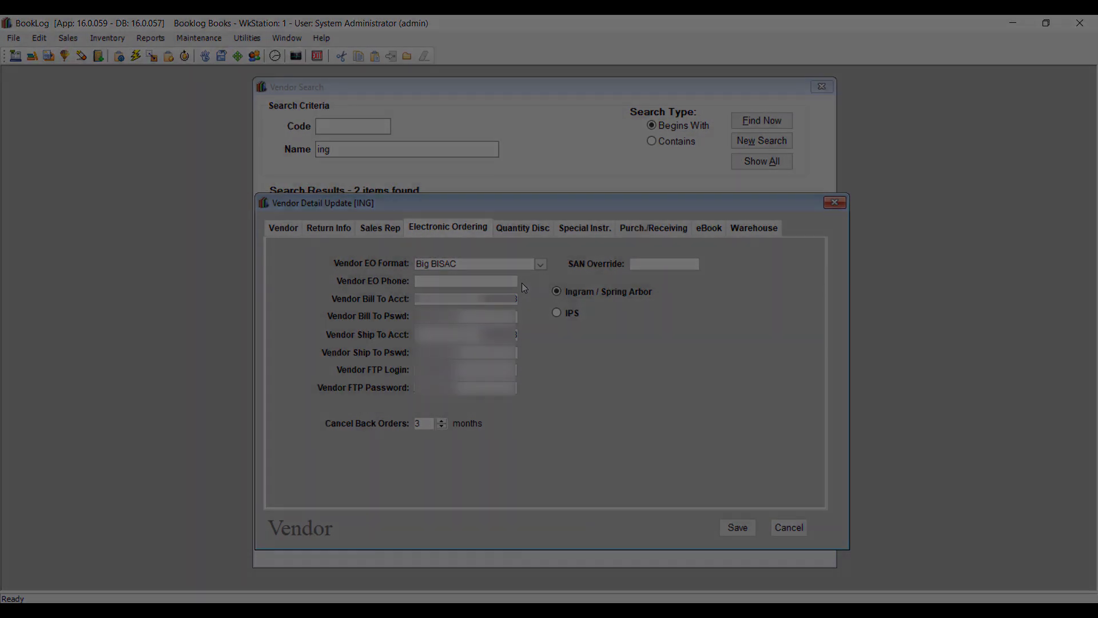
Leave the vendor screens and pick a function from the Sales menu
click(67, 37)
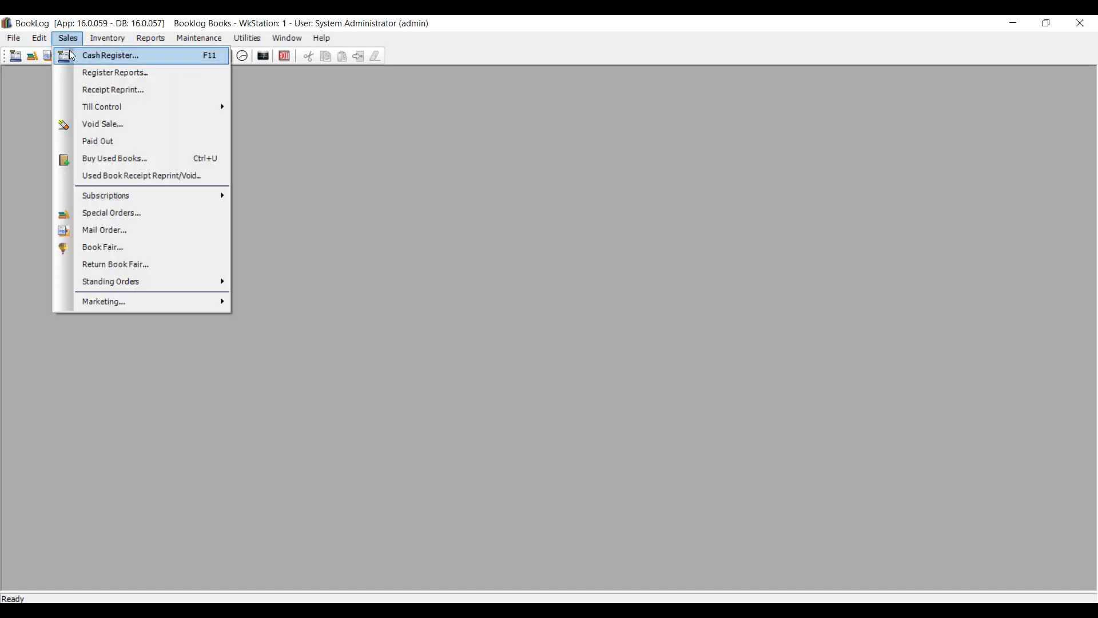
click(104, 230)
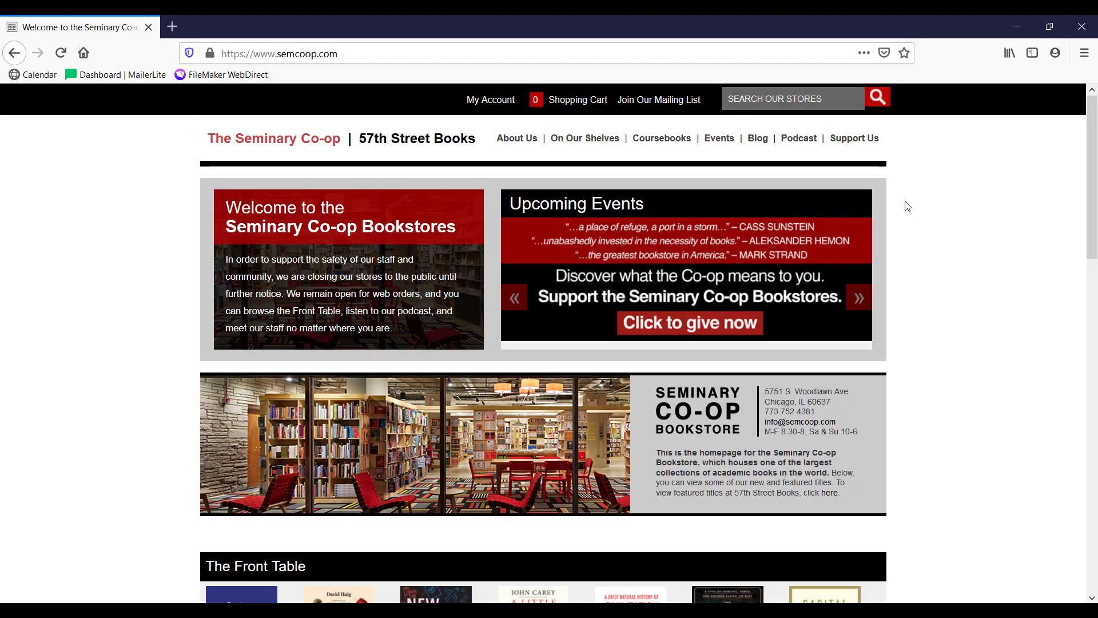
mouse_move(876, 181)
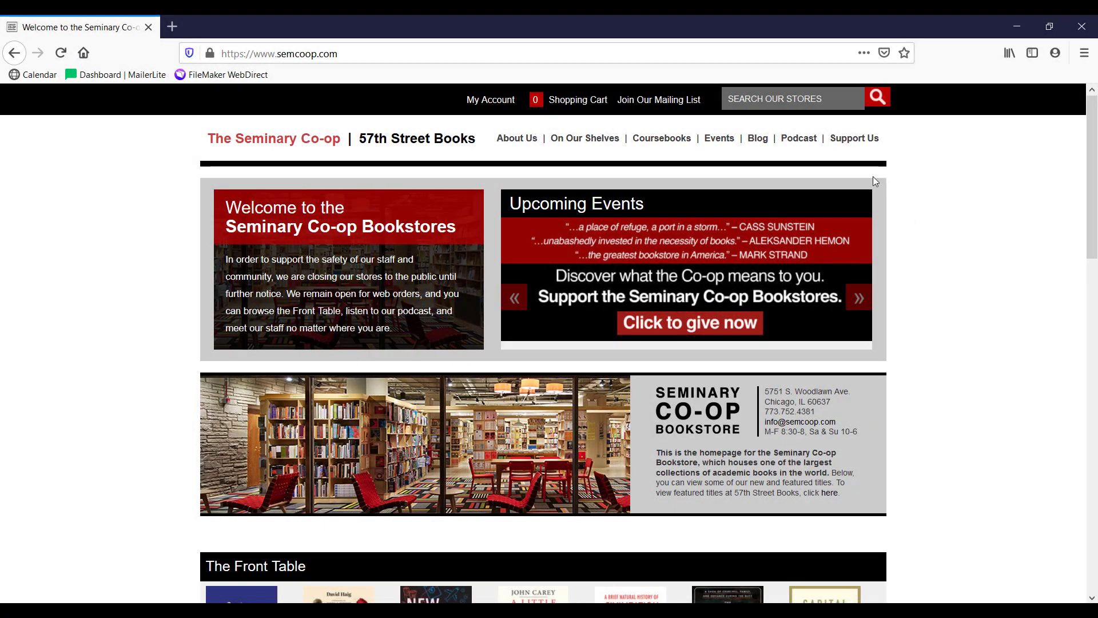
mouse_move(577, 100)
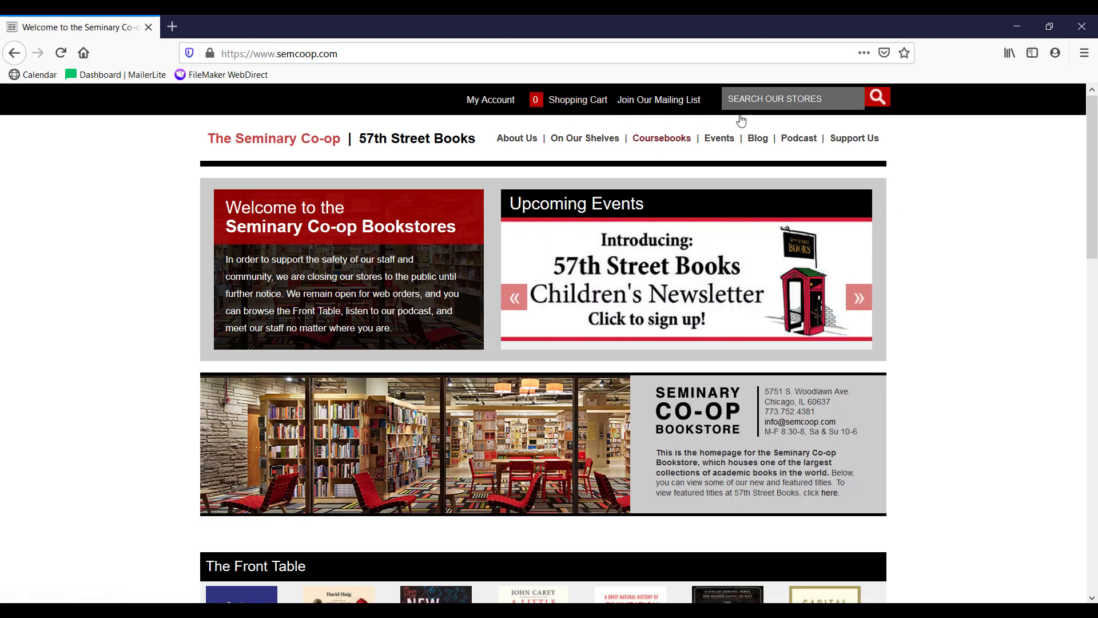
Search the Seminary Co-op store for 'charles wright' and scroll through the book results
click(792, 99)
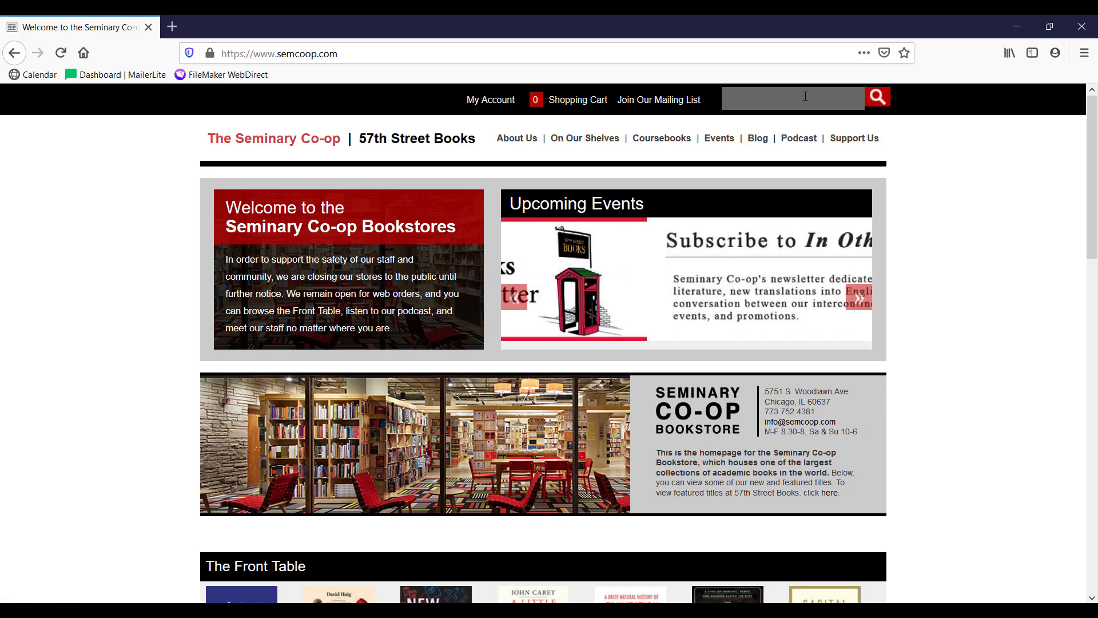
text(charles wright)
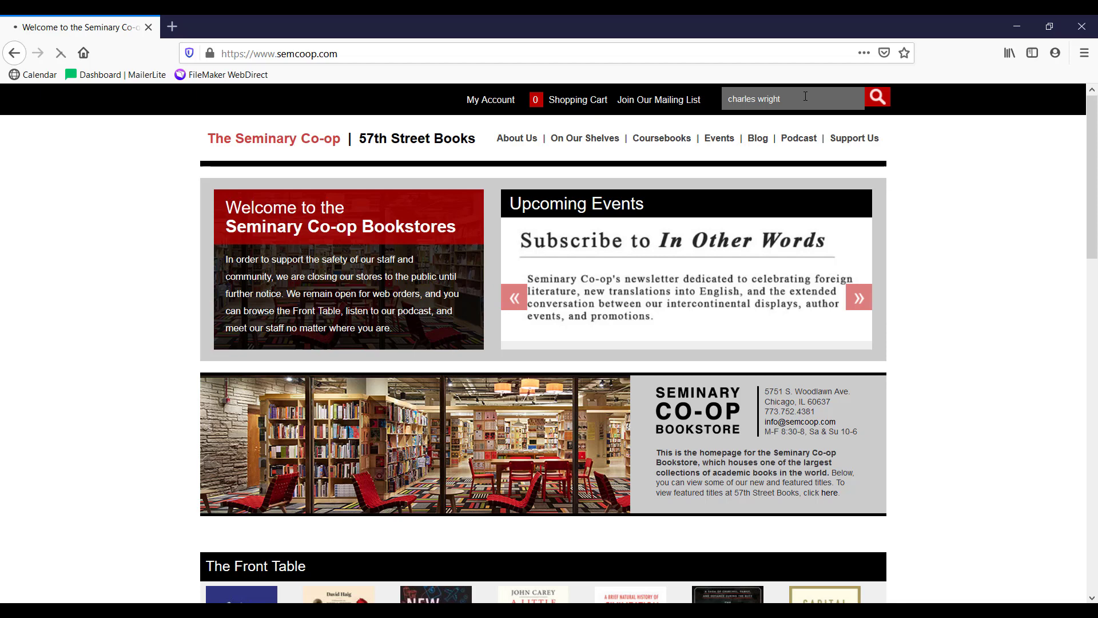
click(876, 97)
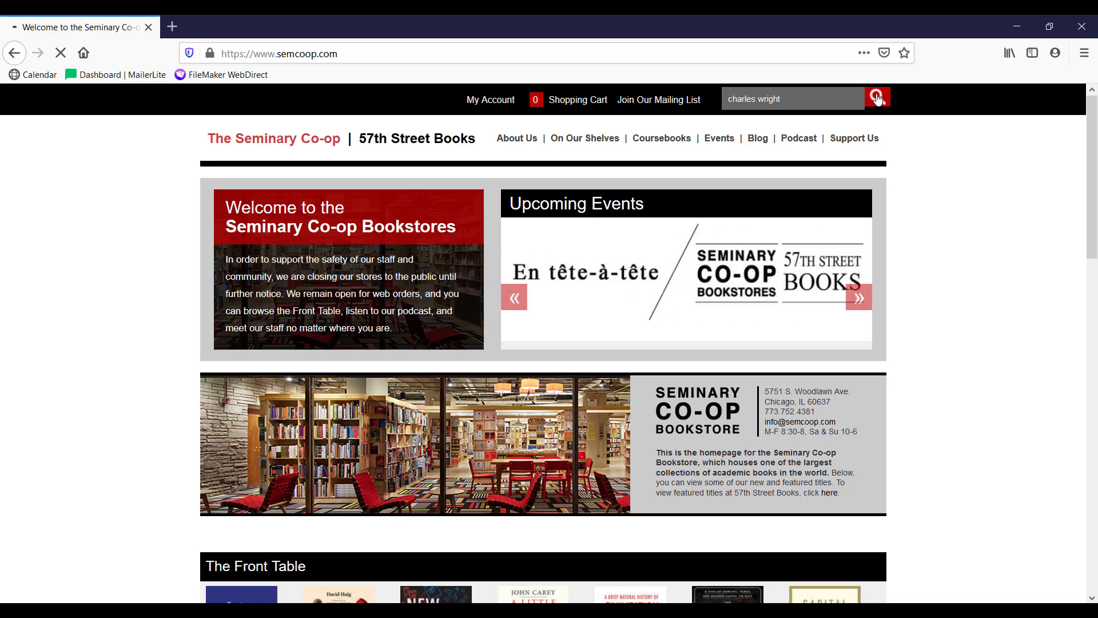
click(876, 97)
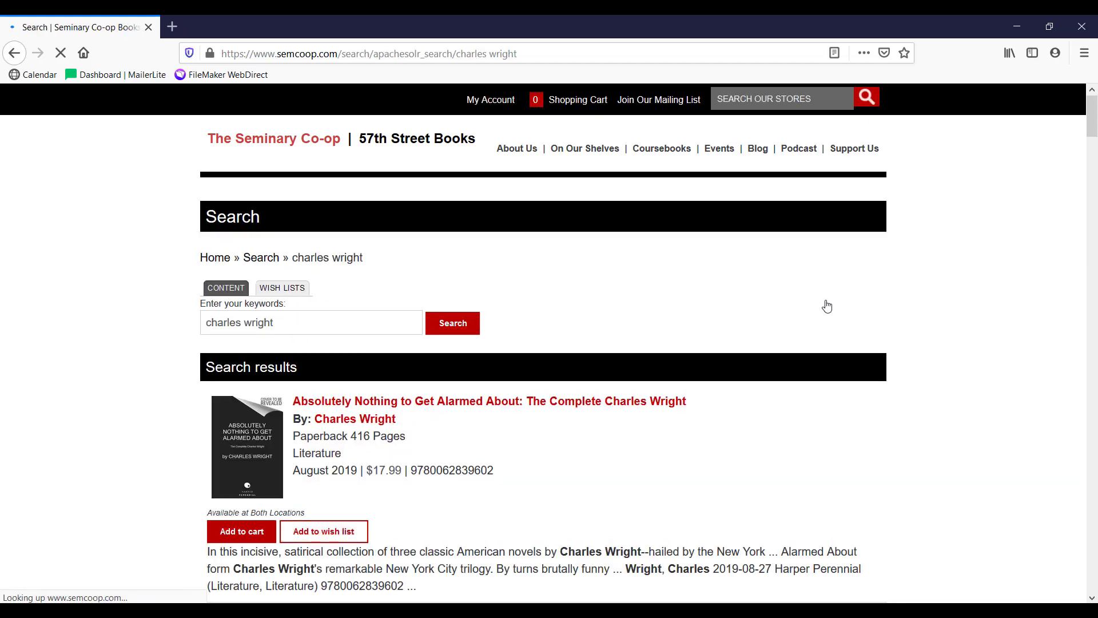
scroll(down, 3)
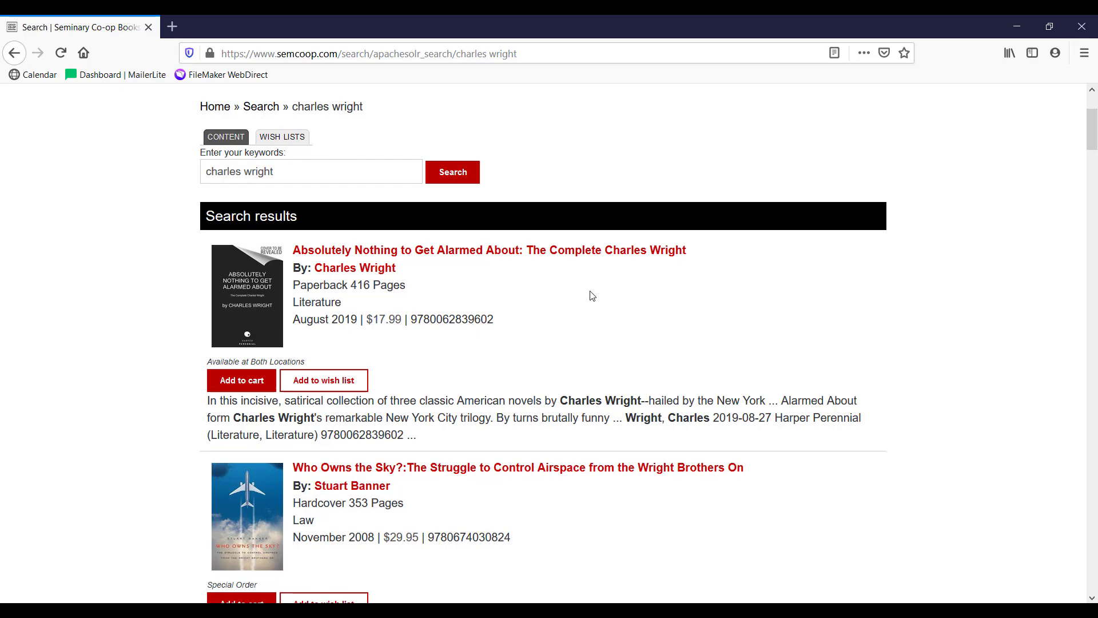
scroll(down, 3)
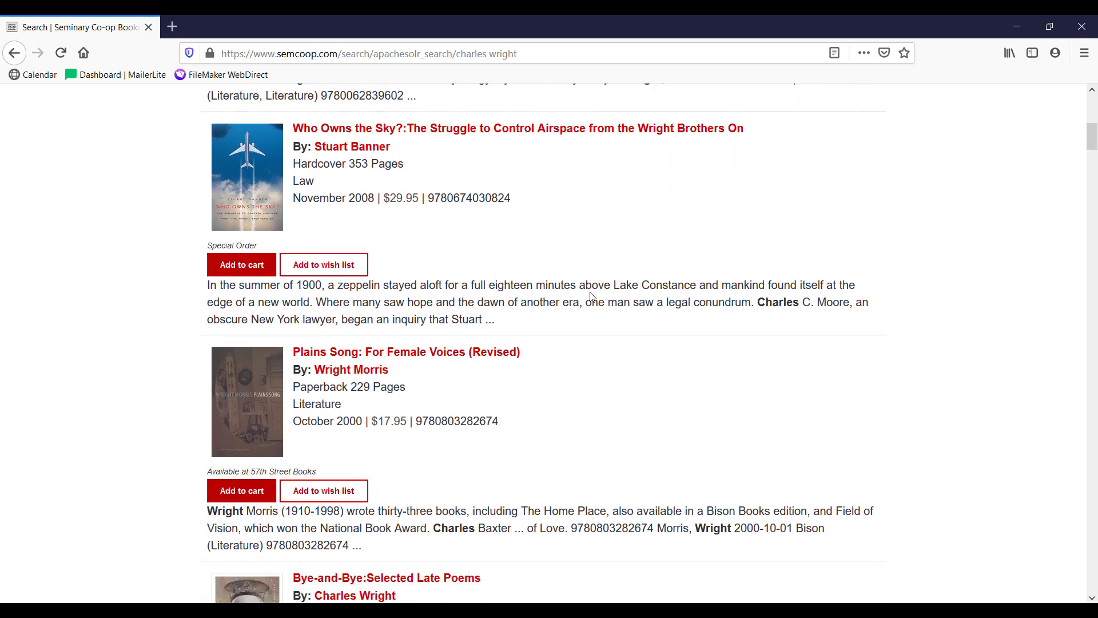
scroll(down, 3)
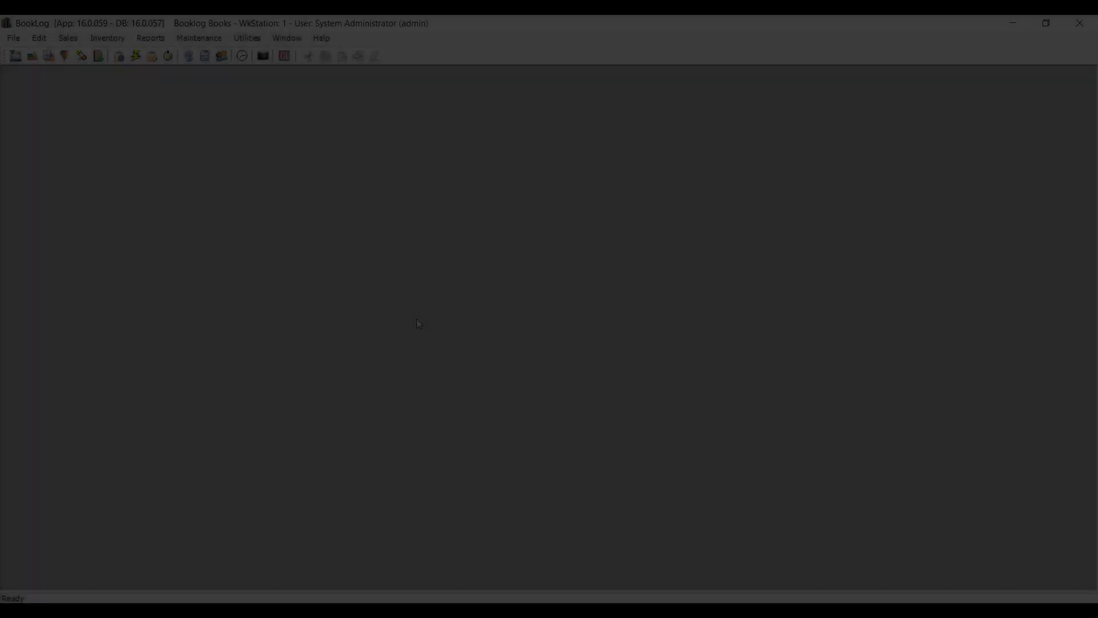
Look at File > Import > eCommerce for bringing in online store orders
click(13, 38)
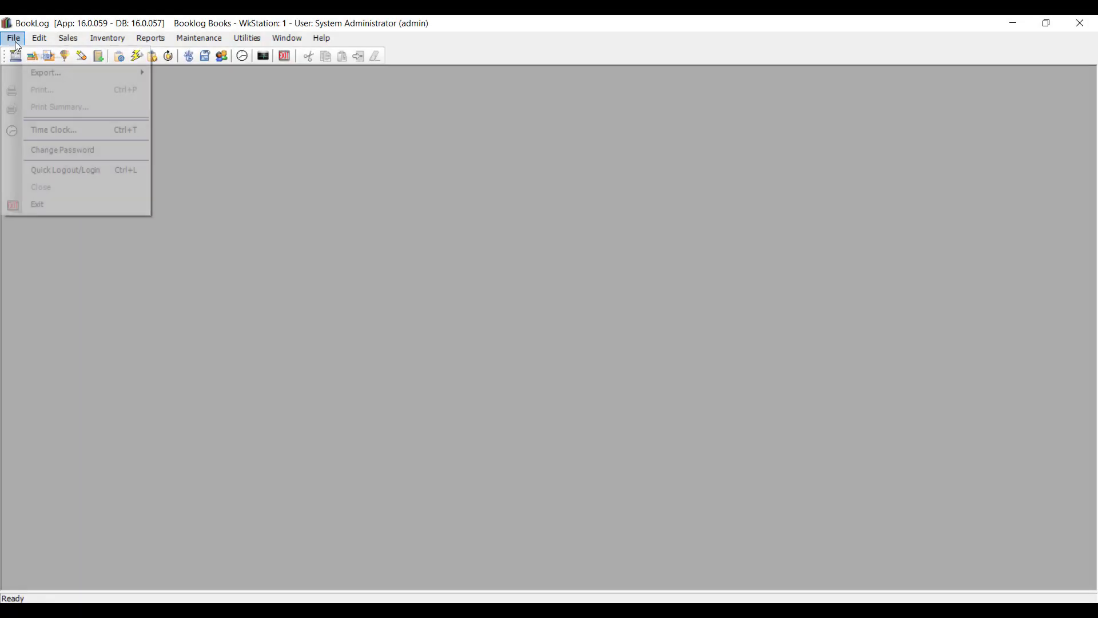
mouse_move(47, 54)
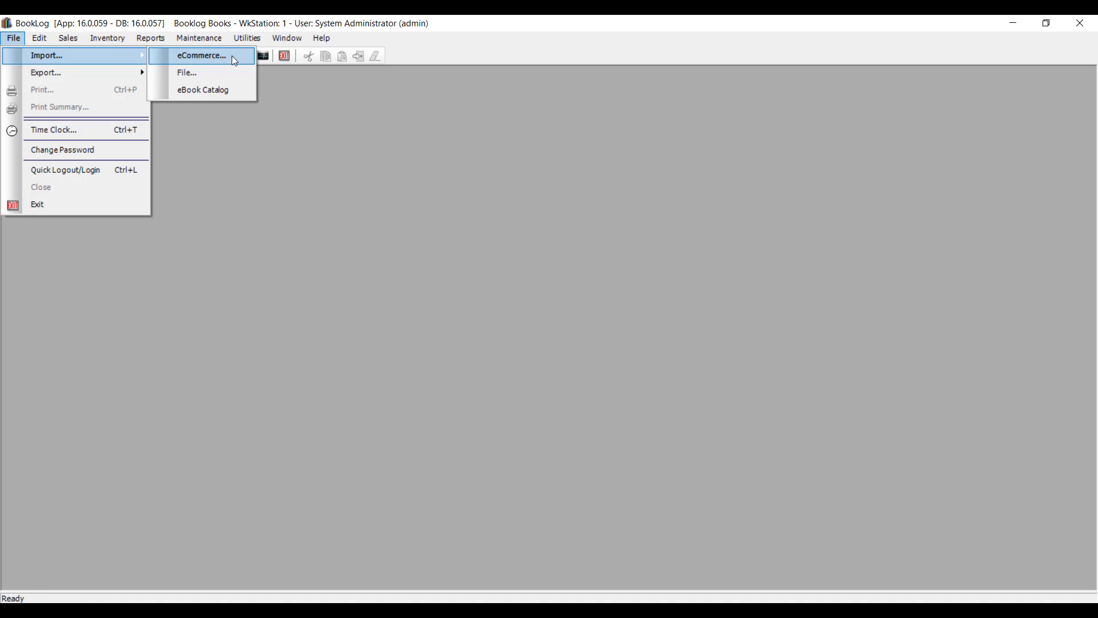
click(201, 56)
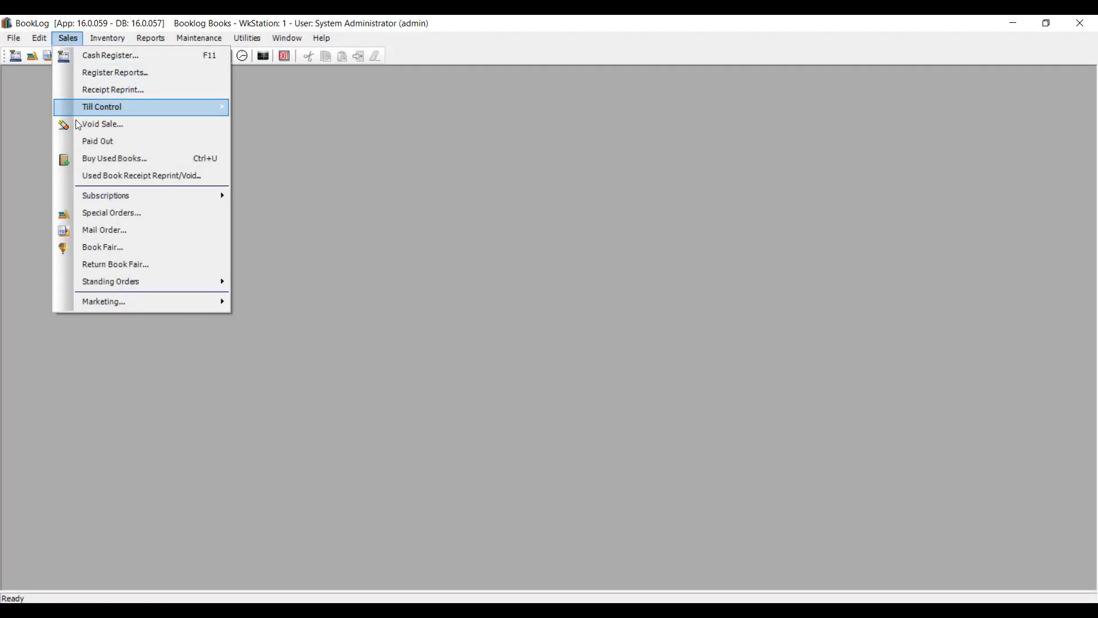
click(104, 230)
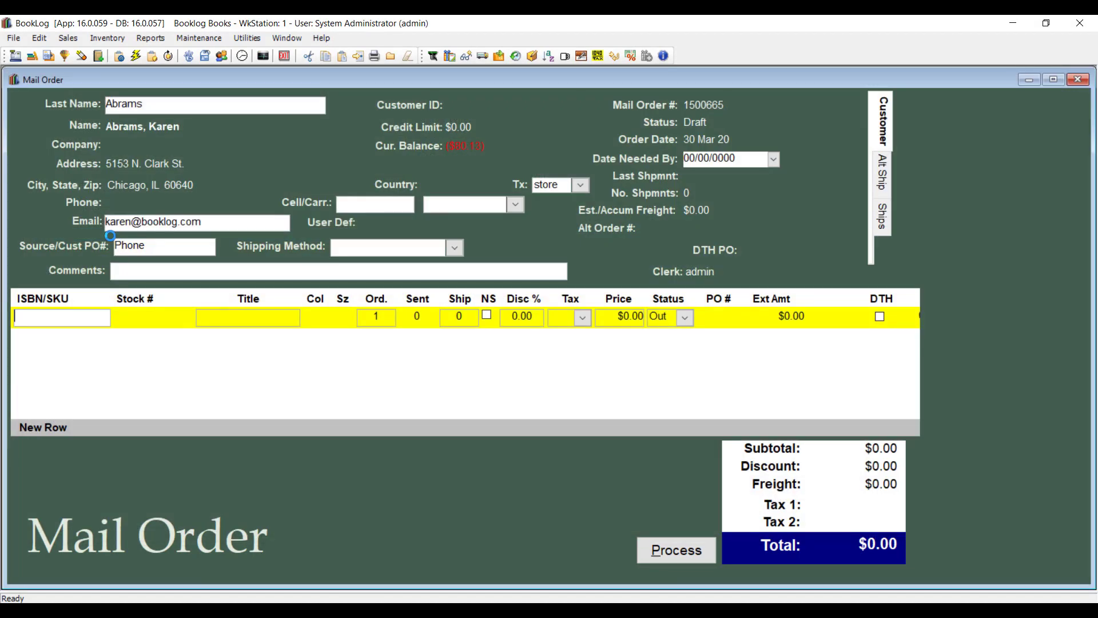
mouse_move(213, 79)
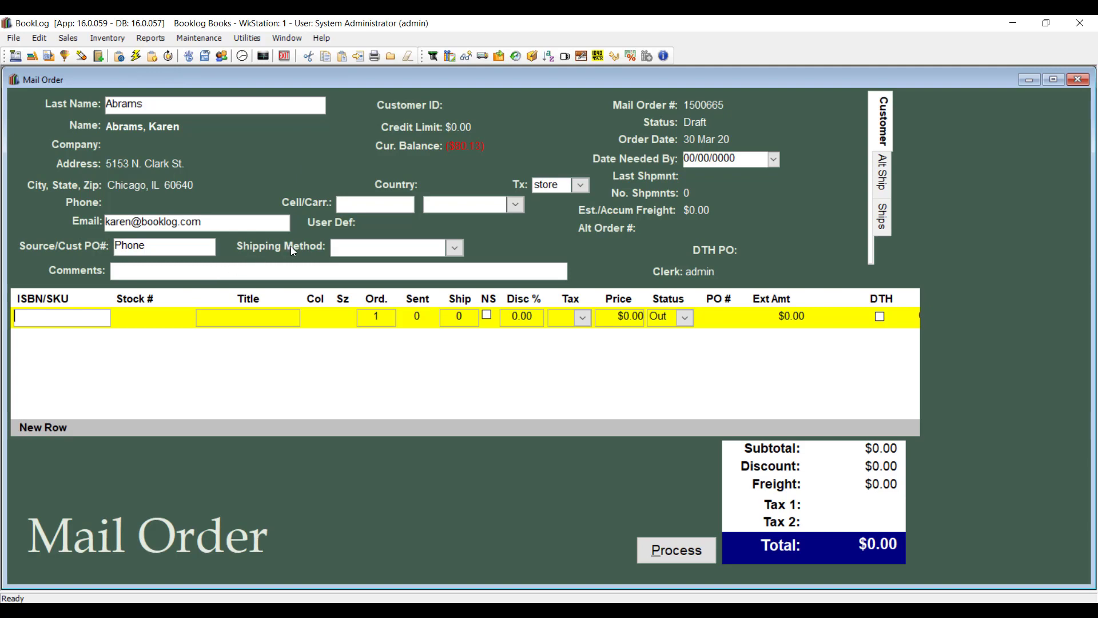
mouse_move(320, 241)
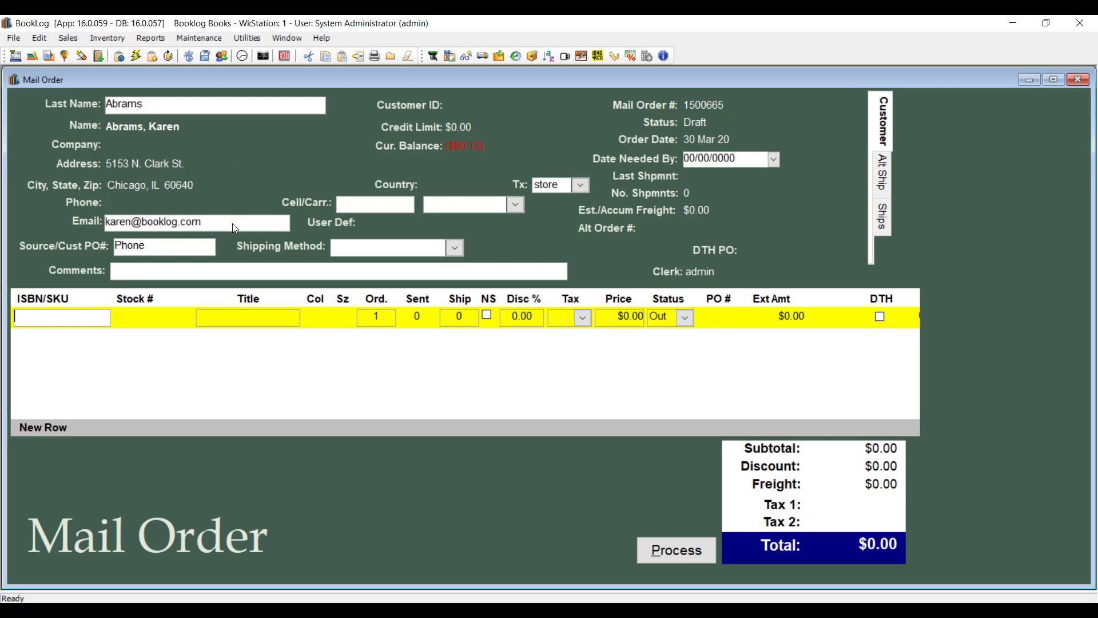
mouse_move(256, 231)
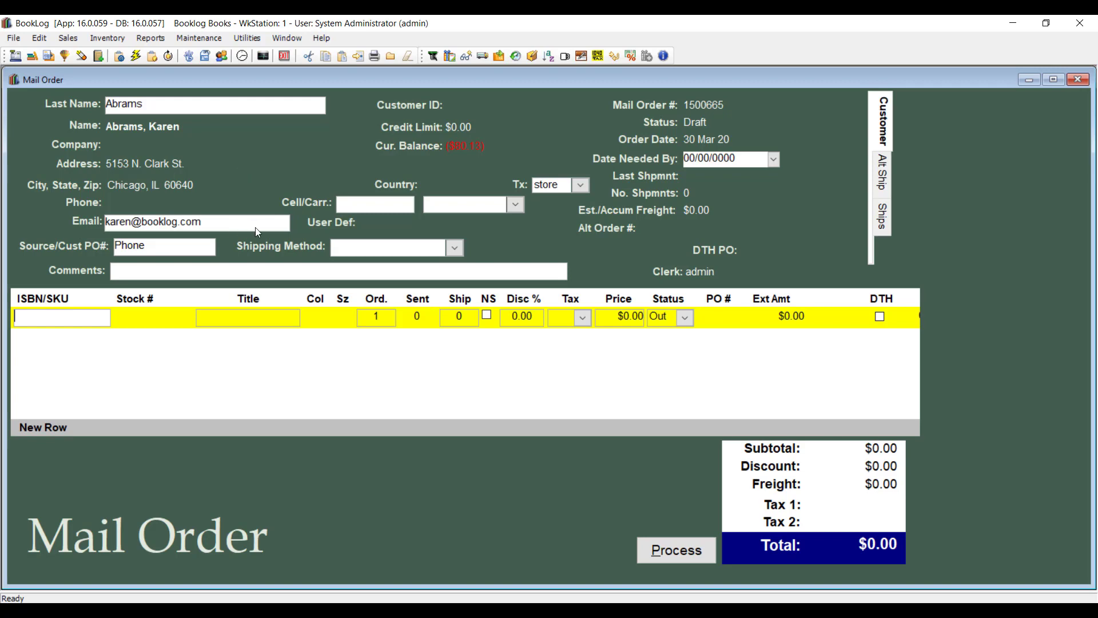
mouse_move(290, 365)
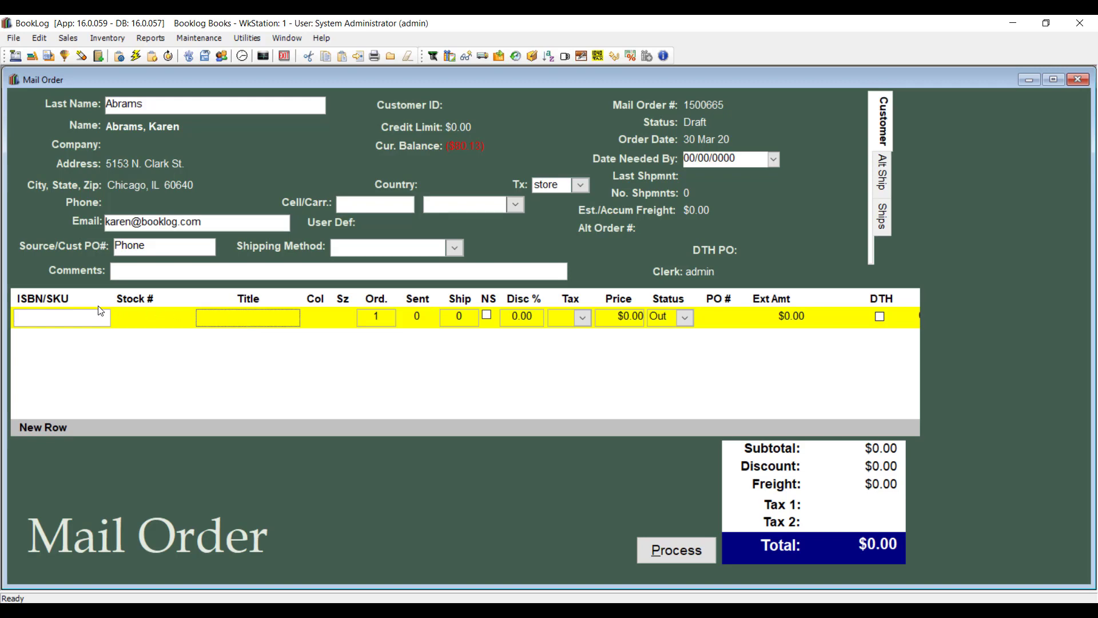
text(9780374105716)
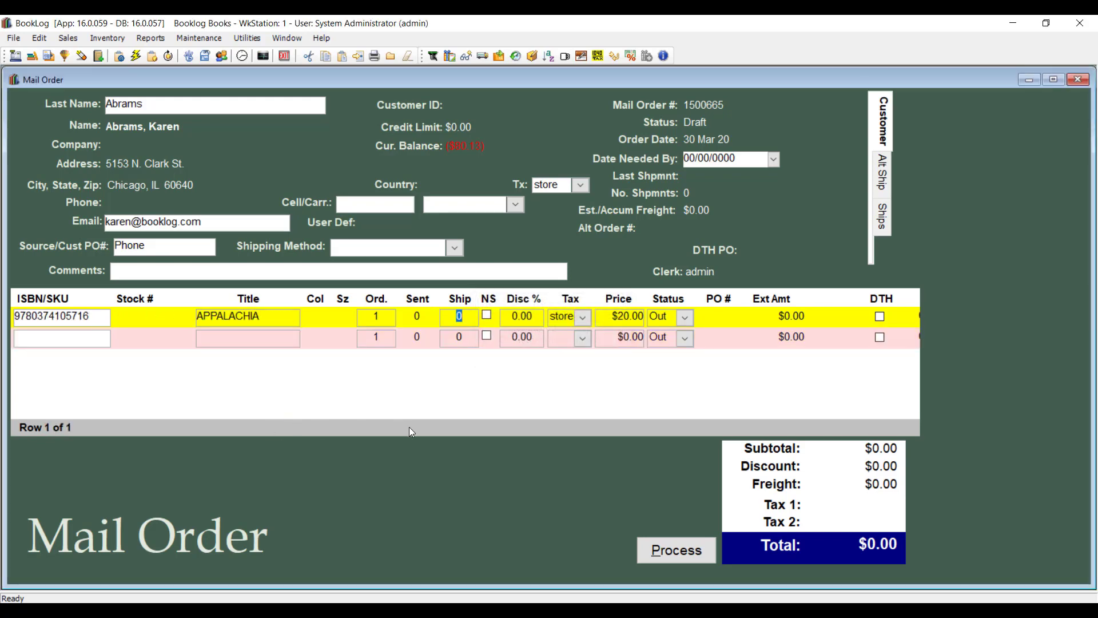
mouse_move(564, 245)
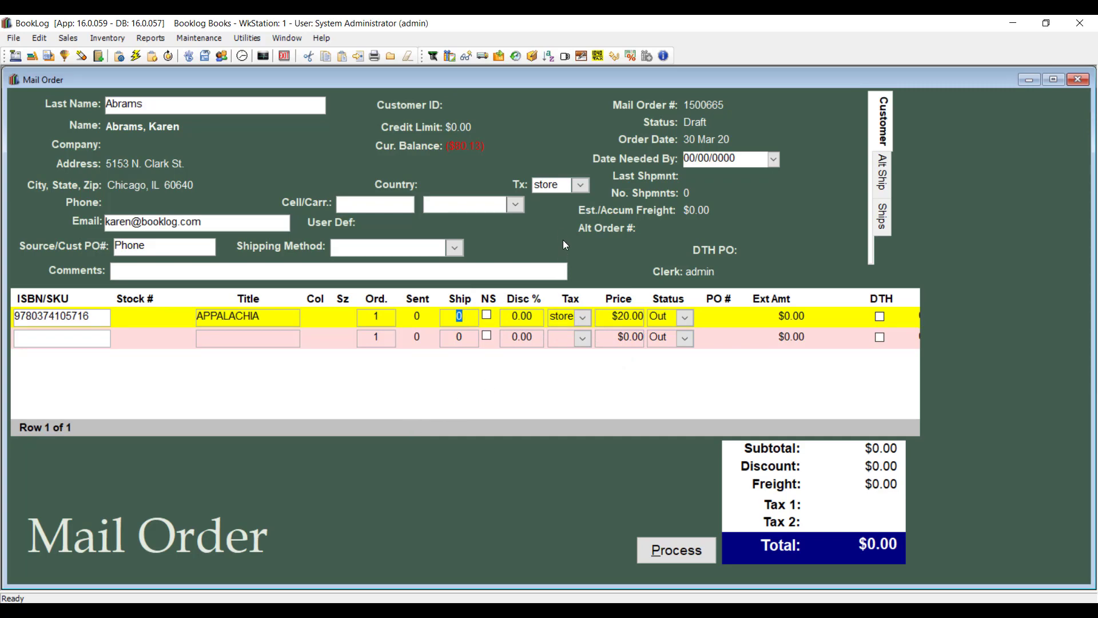
click(499, 56)
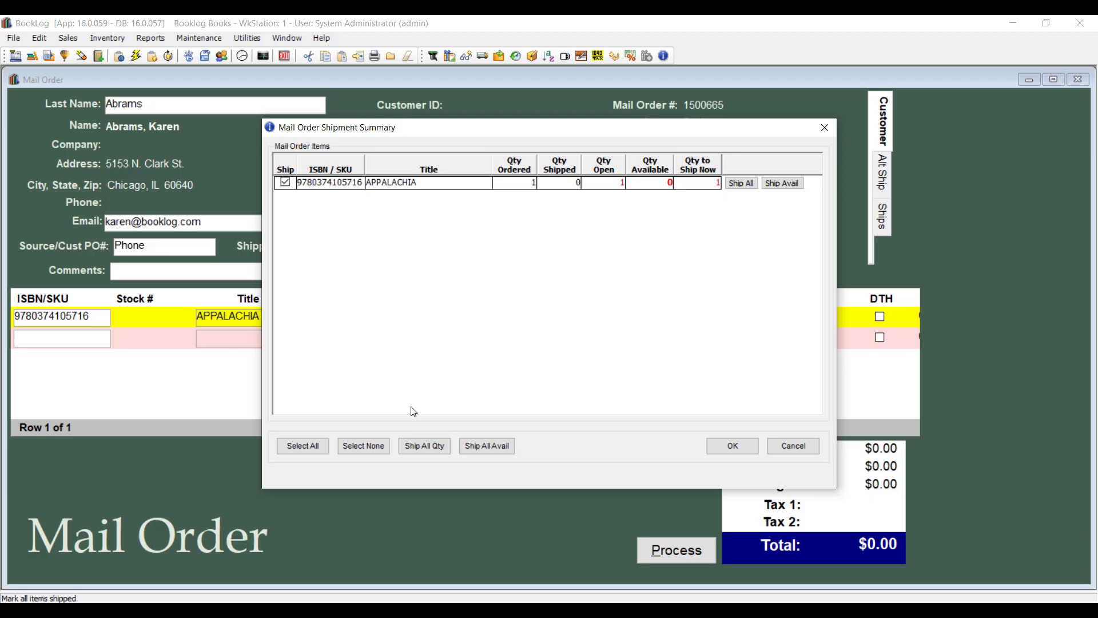
click(486, 445)
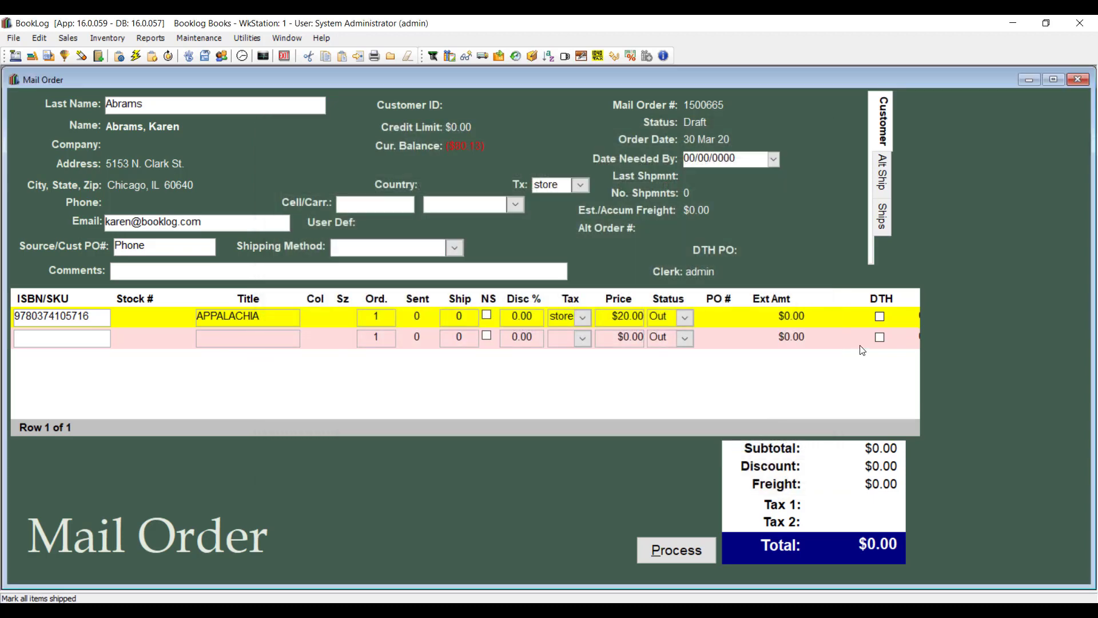
Mark the line DTH and set the DTH ship method to UPS Ground
click(880, 316)
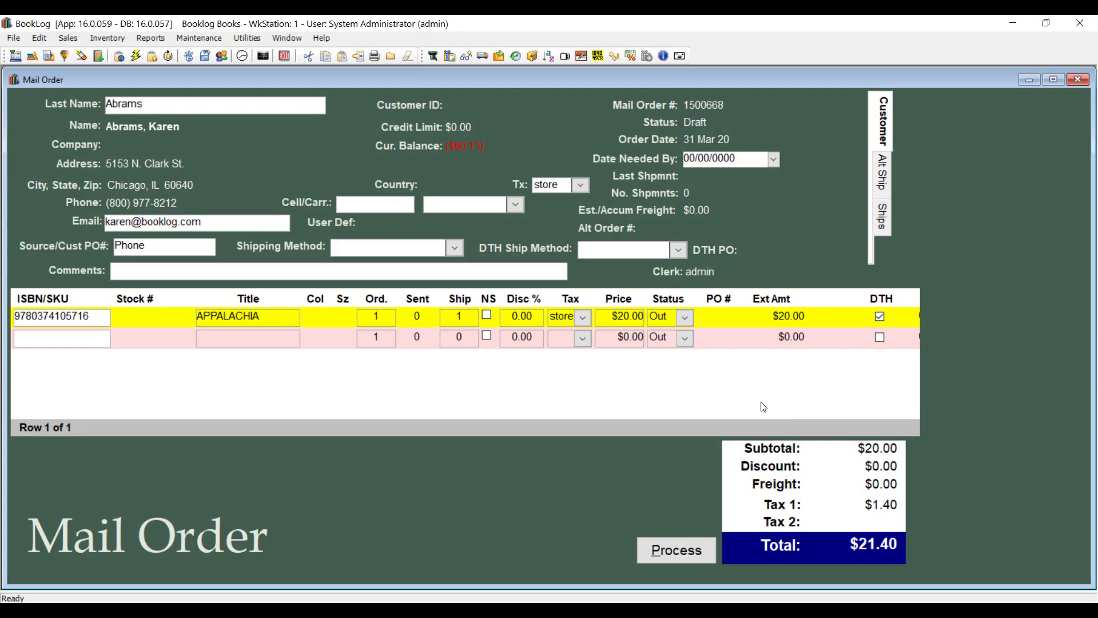
mouse_move(683, 294)
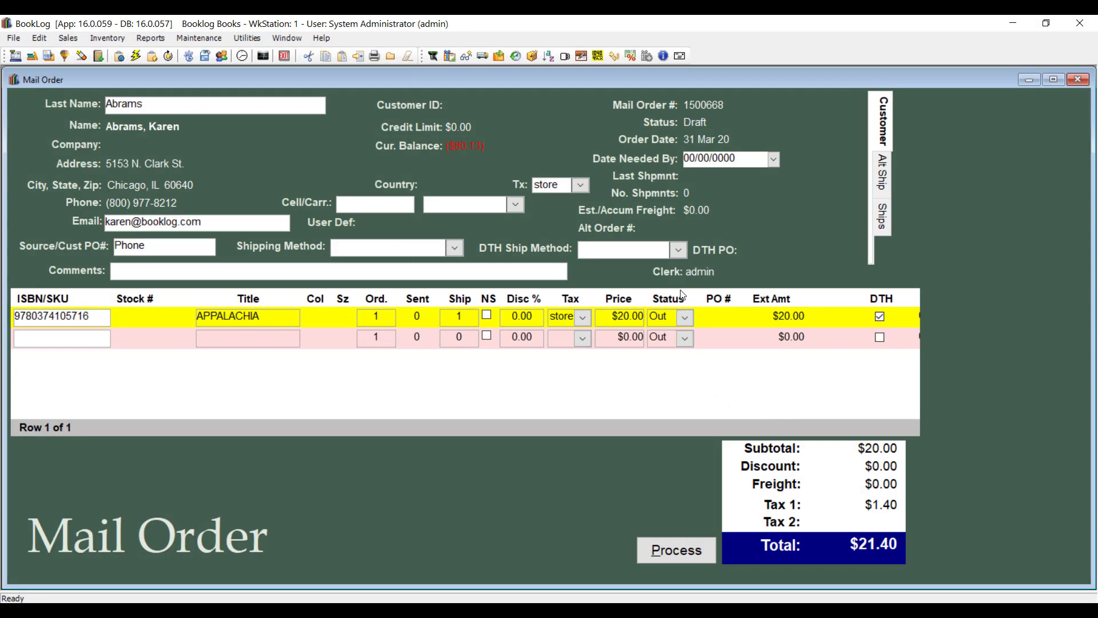
click(676, 249)
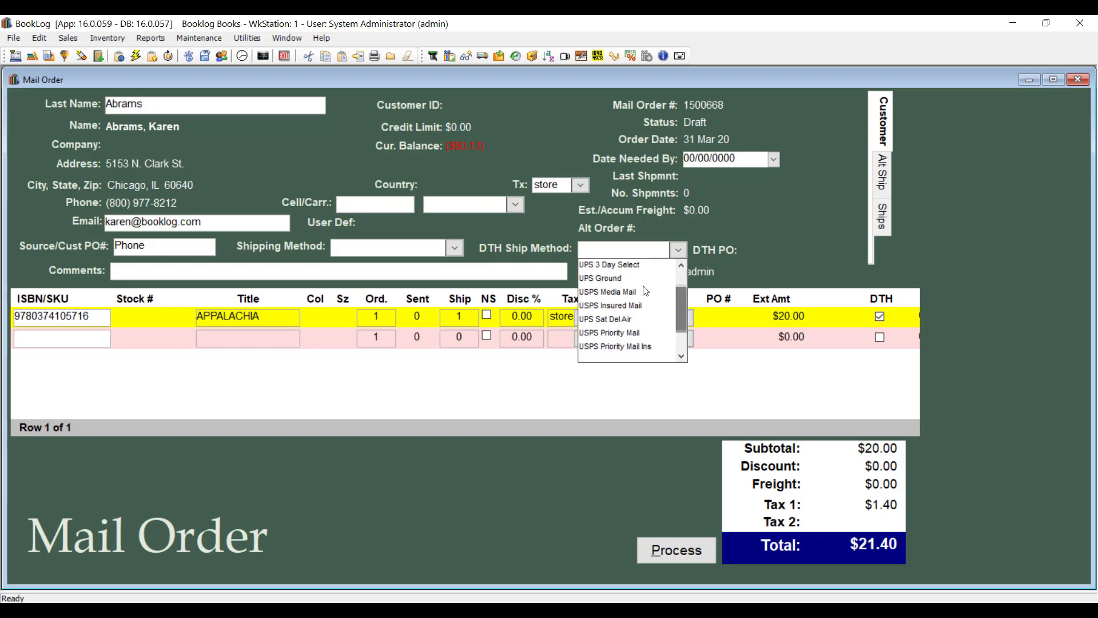
click(598, 278)
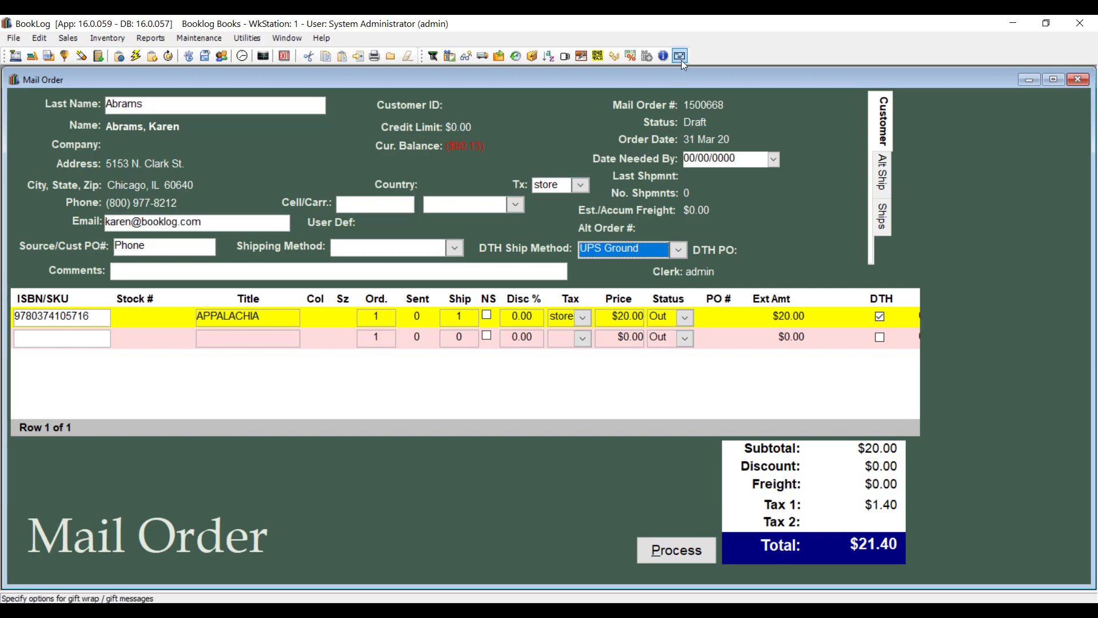
Set silver gift wrap and the message 'We loved this book and hope you will, too.' in Ingram DTH gift options
click(678, 56)
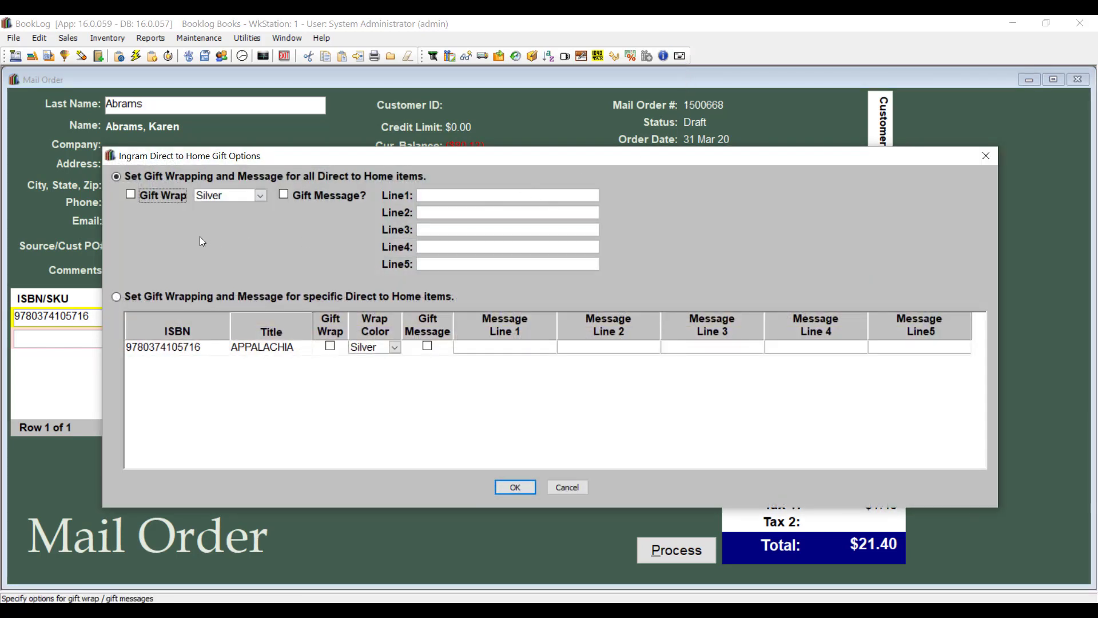
click(130, 195)
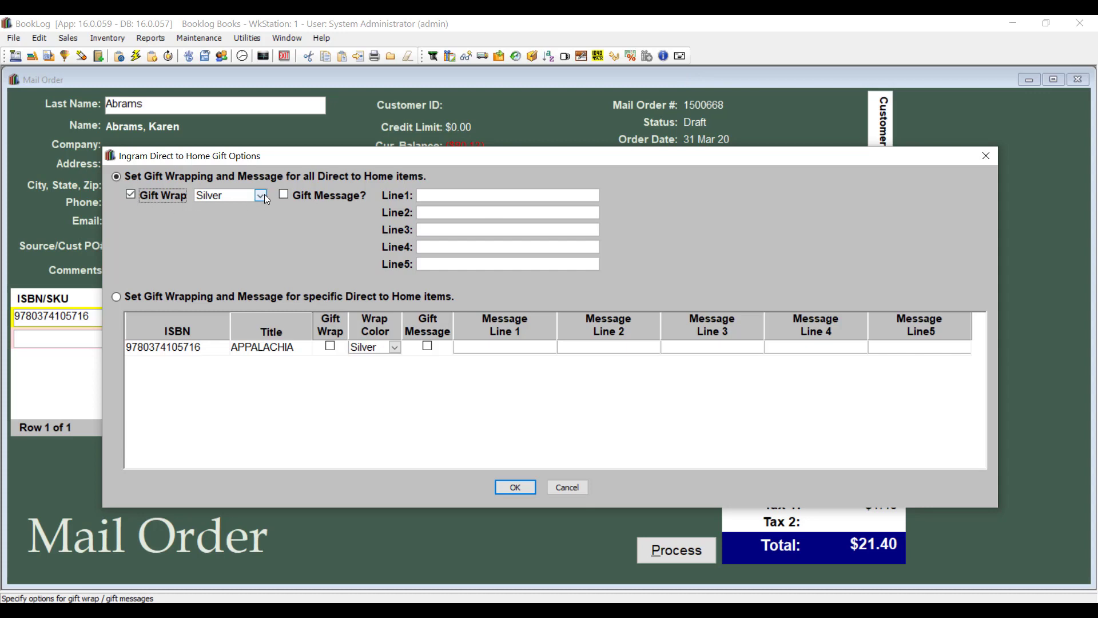
click(261, 195)
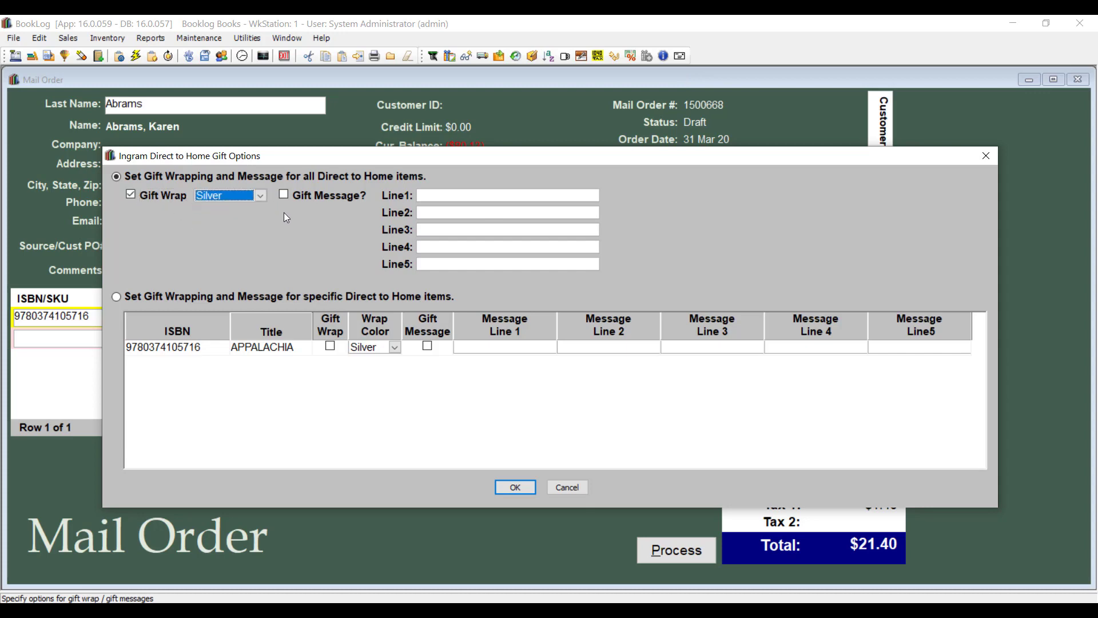
click(285, 195)
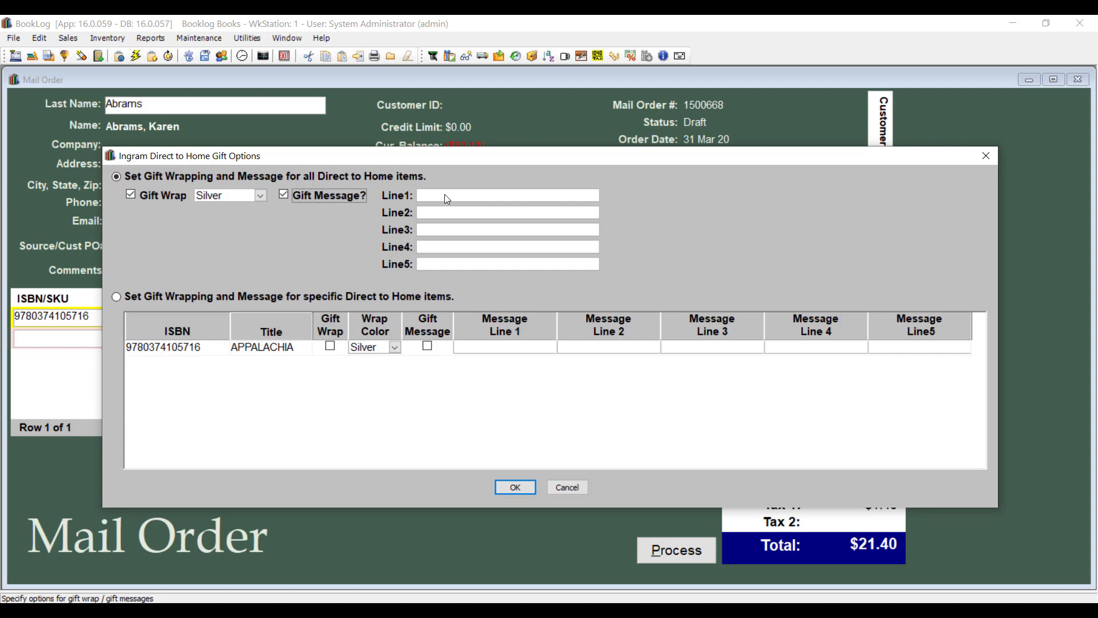
text(We loved this book)
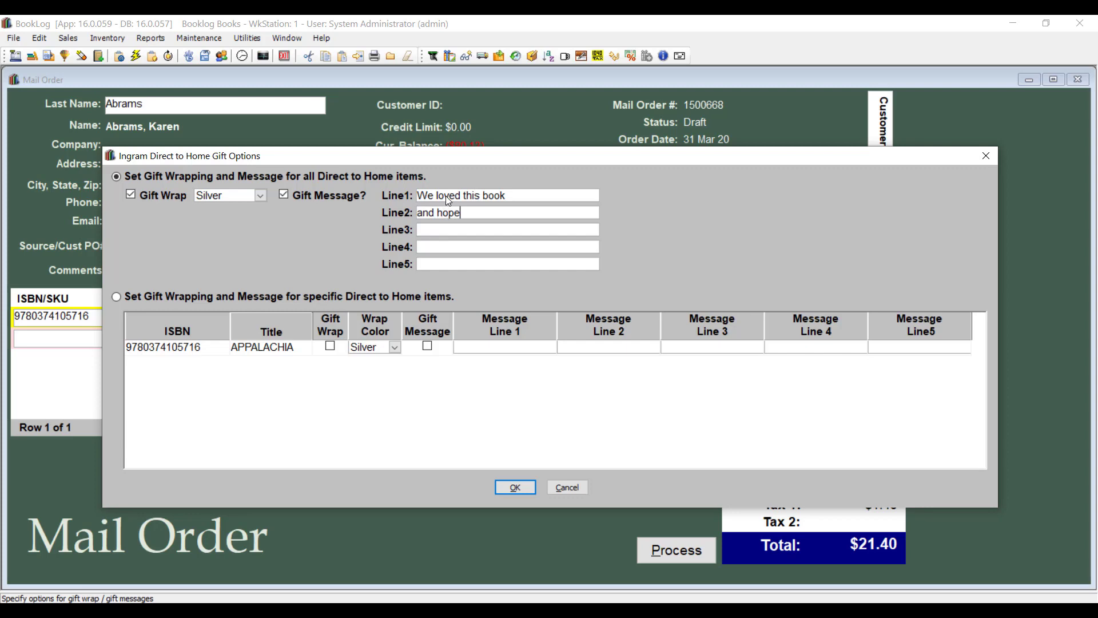
text(you will, too)
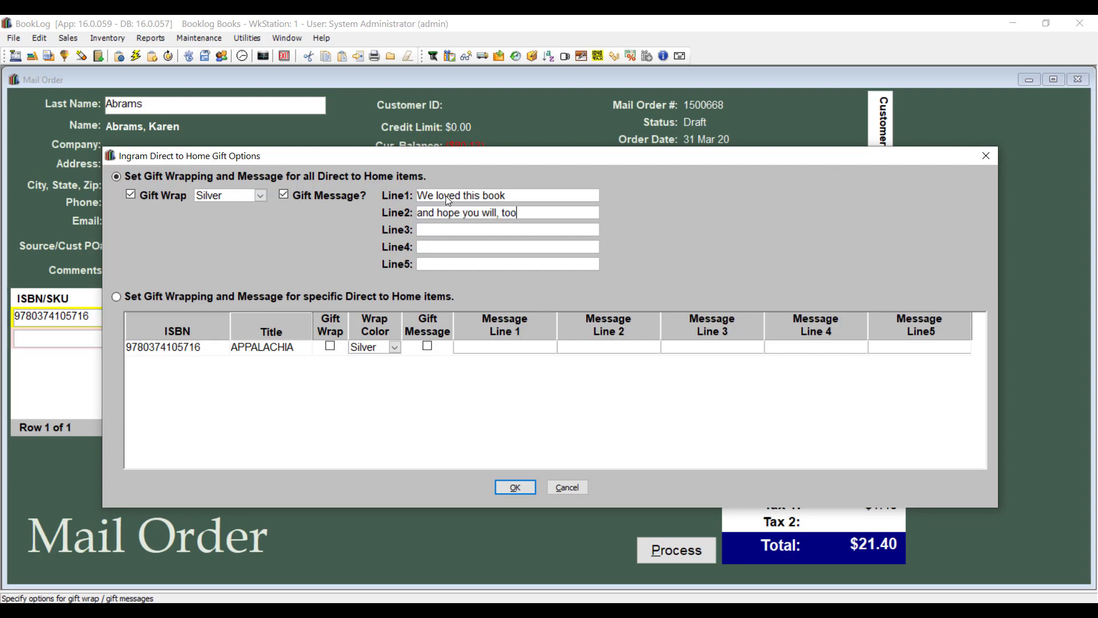
text(.)
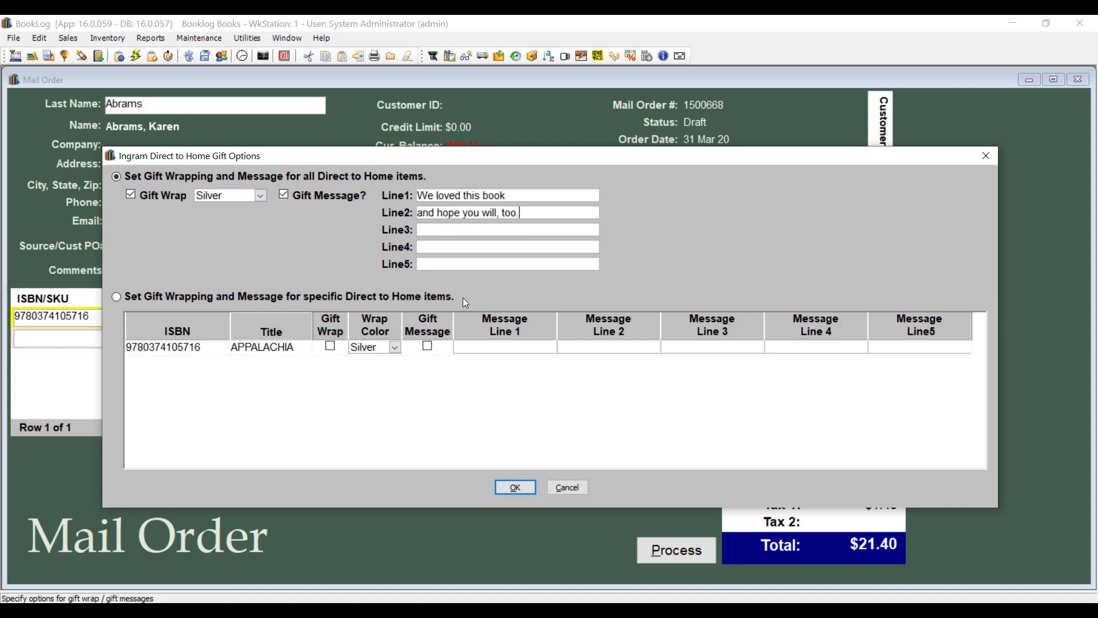
click(514, 487)
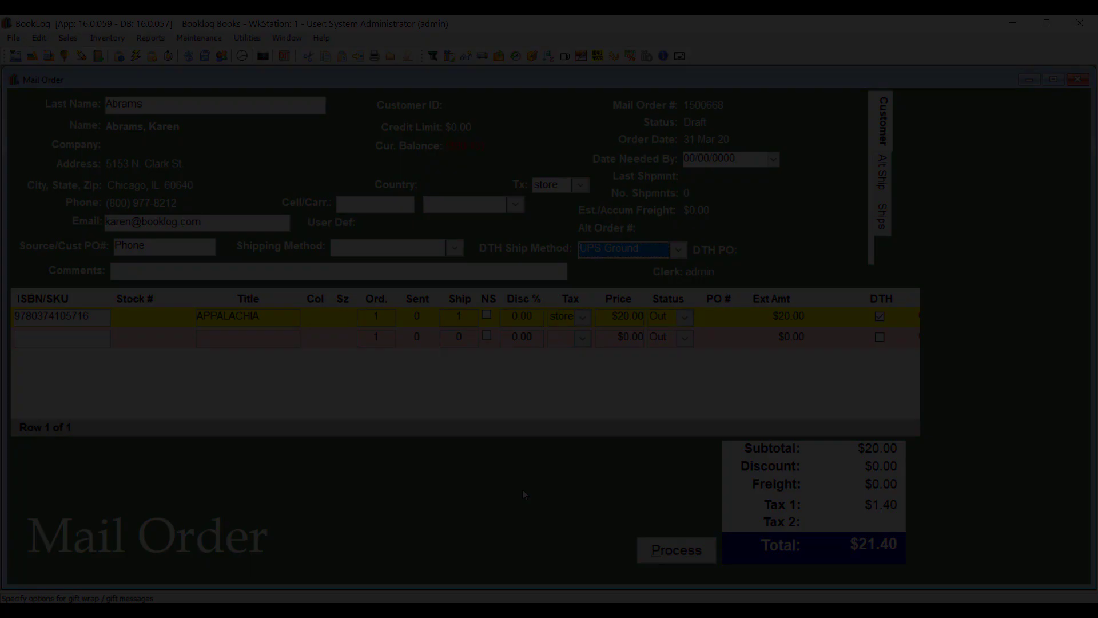
Process the $21.40 order with manual credit card payment, cancel date 04/30/2020, and transmit the PO now
click(675, 549)
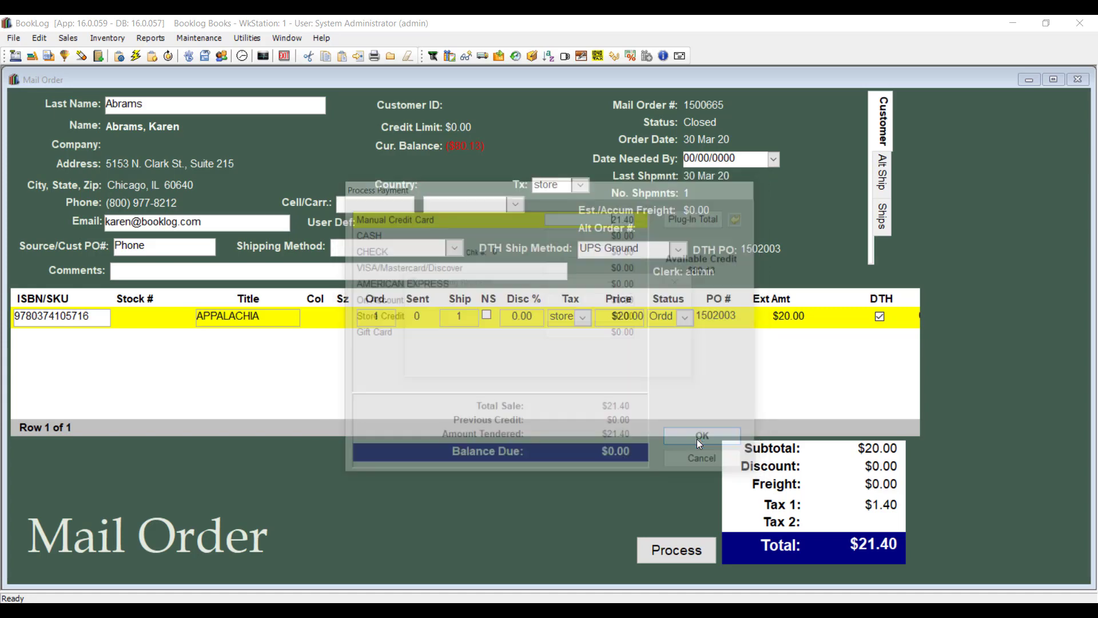
click(702, 438)
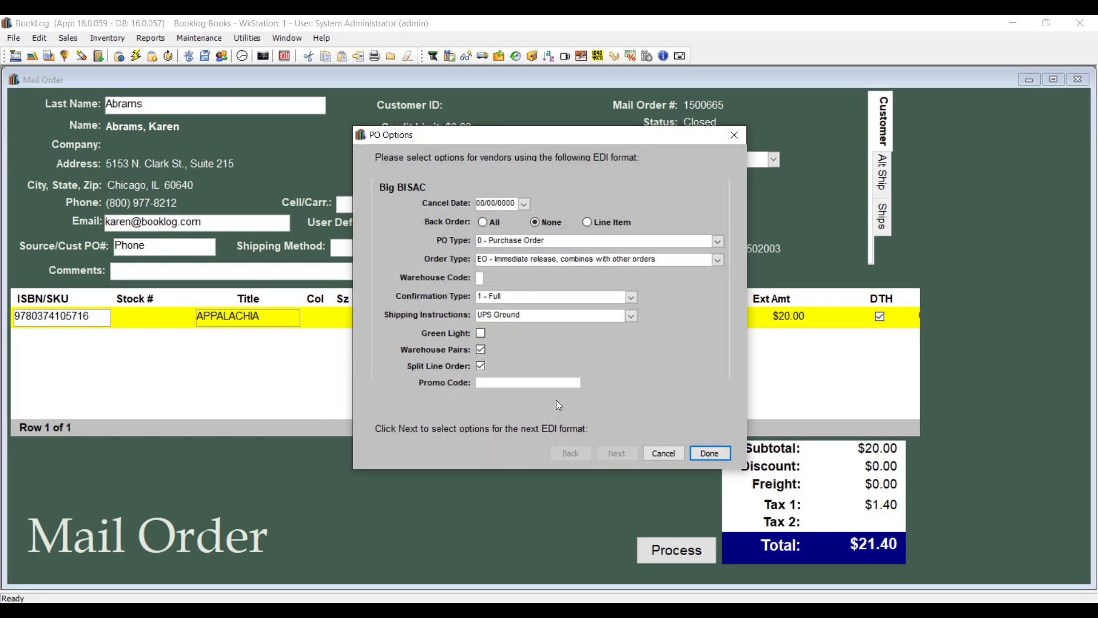
click(523, 204)
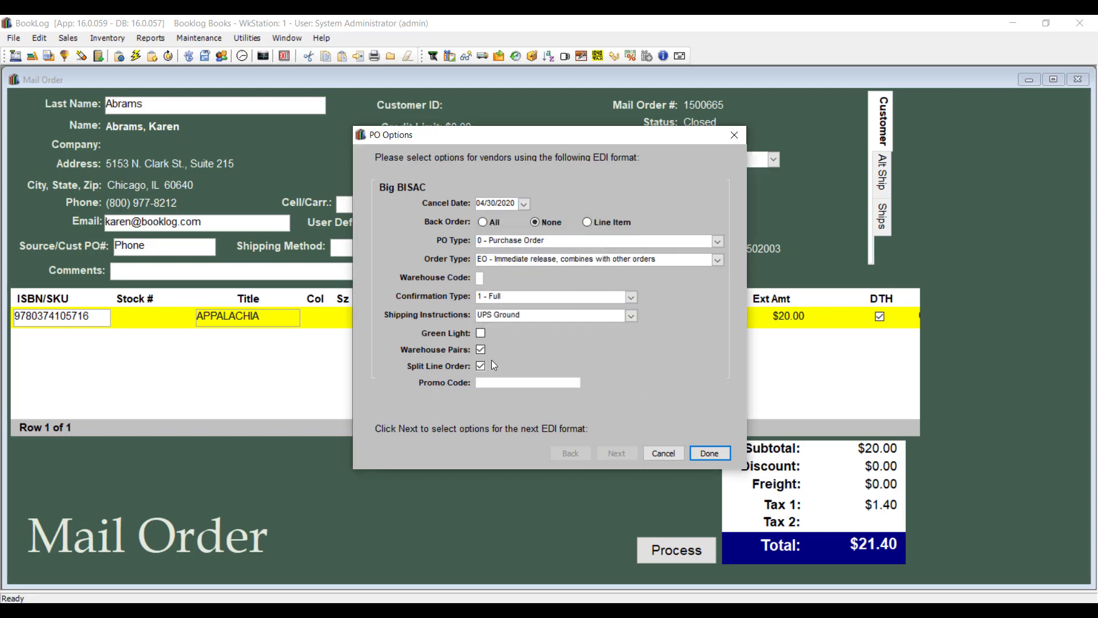
click(708, 453)
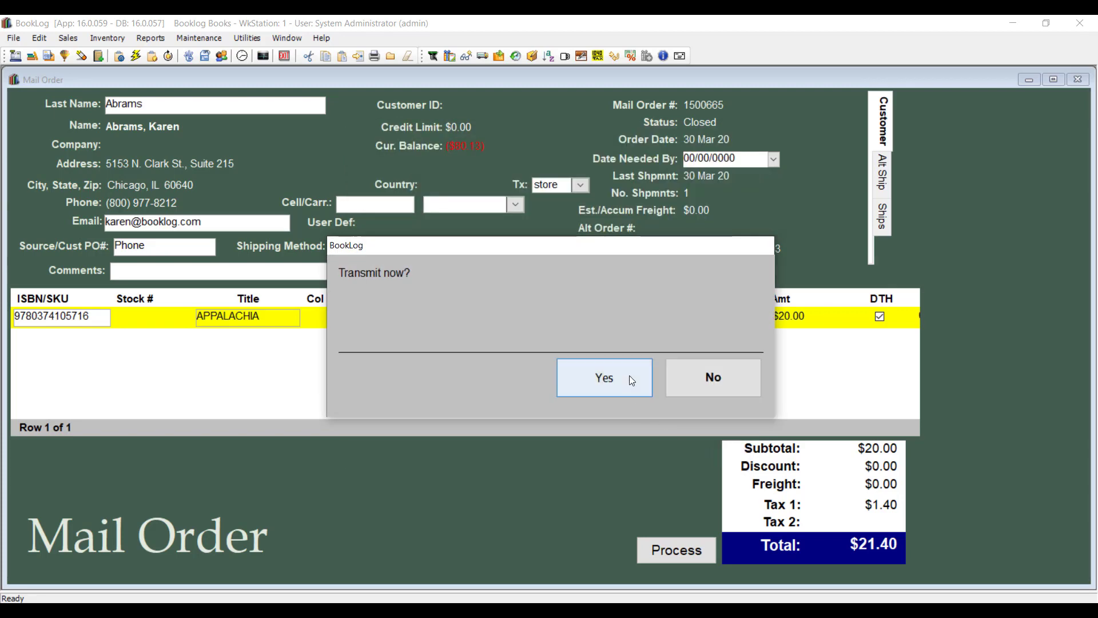
click(603, 378)
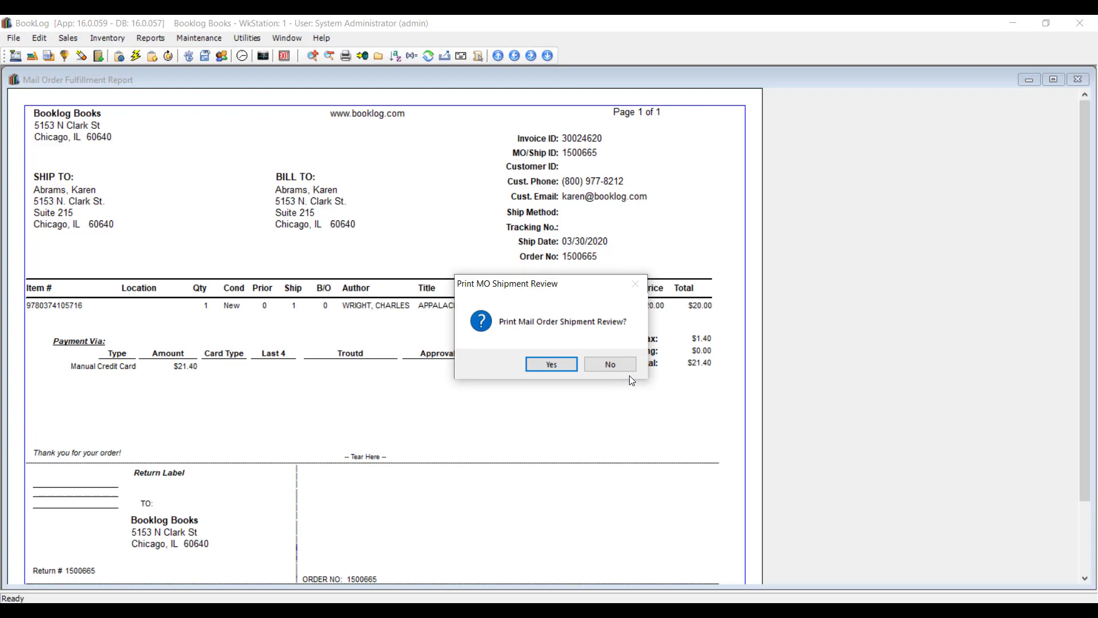